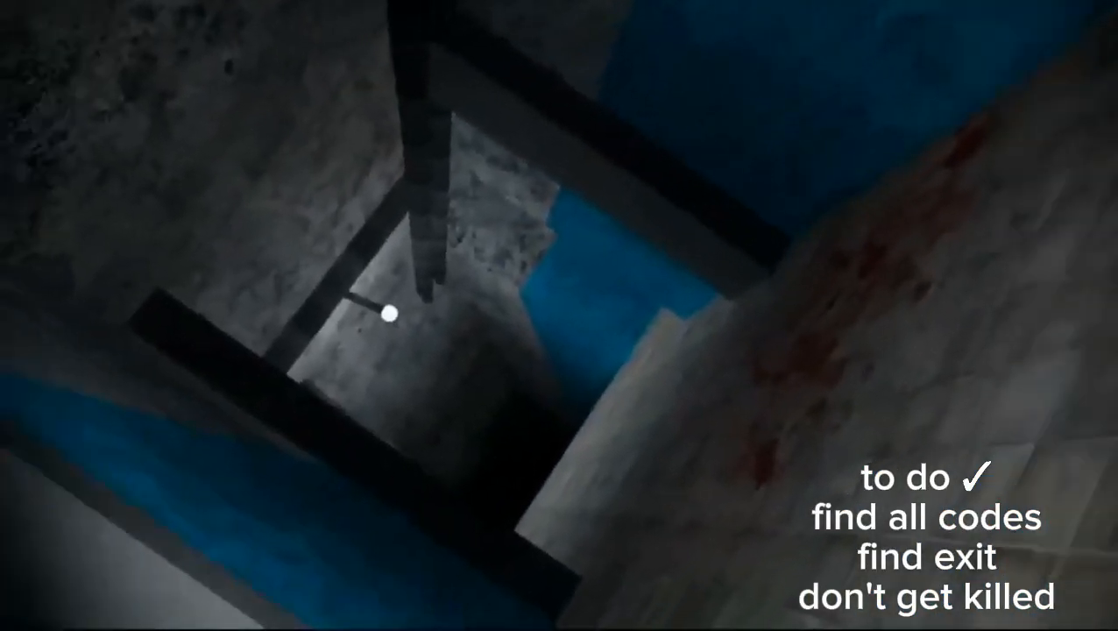
mouse_move(559, 315)
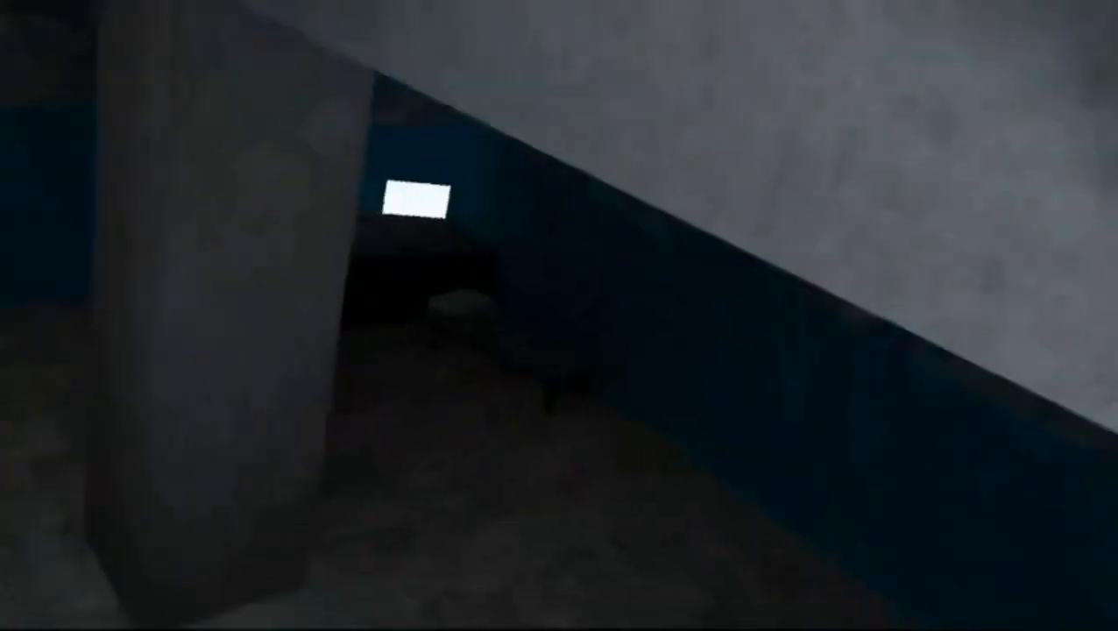
mouse_move(559, 315)
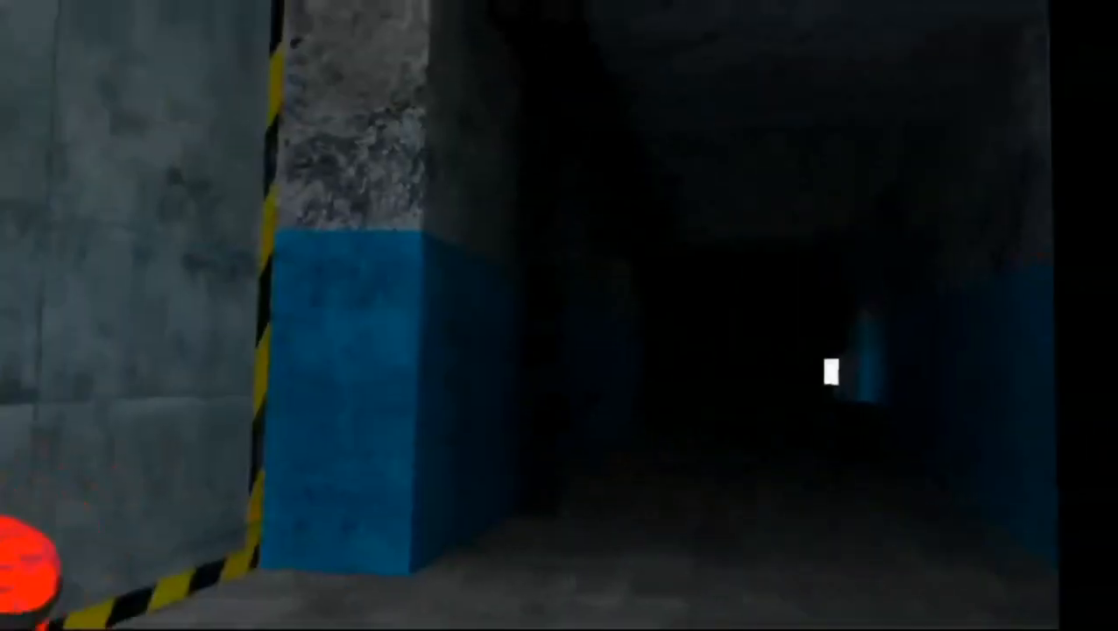
mouse_move(559, 315)
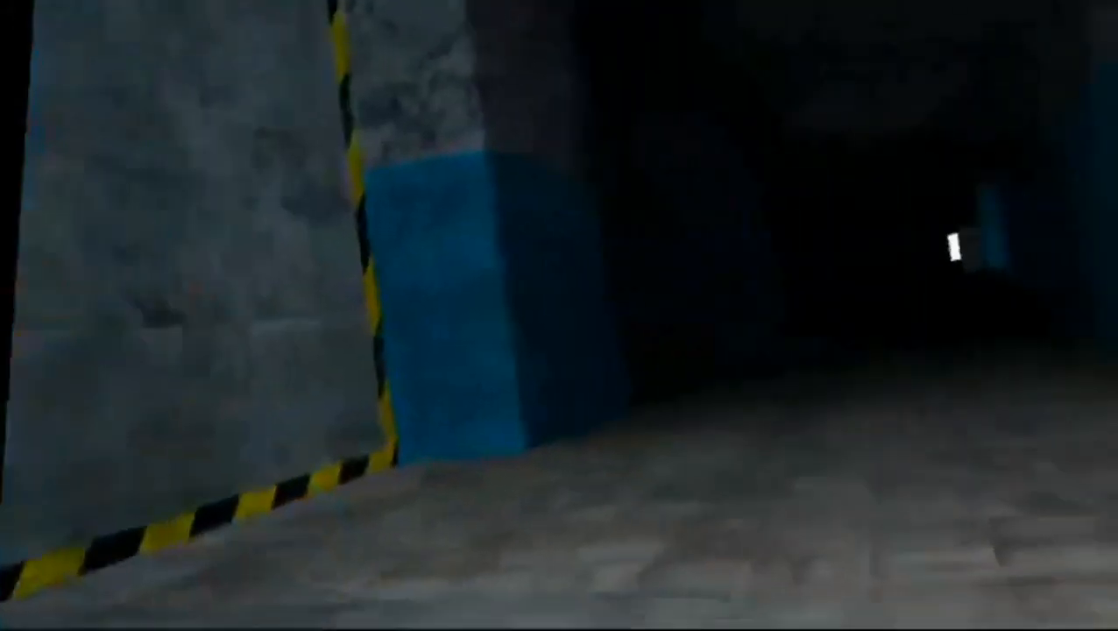